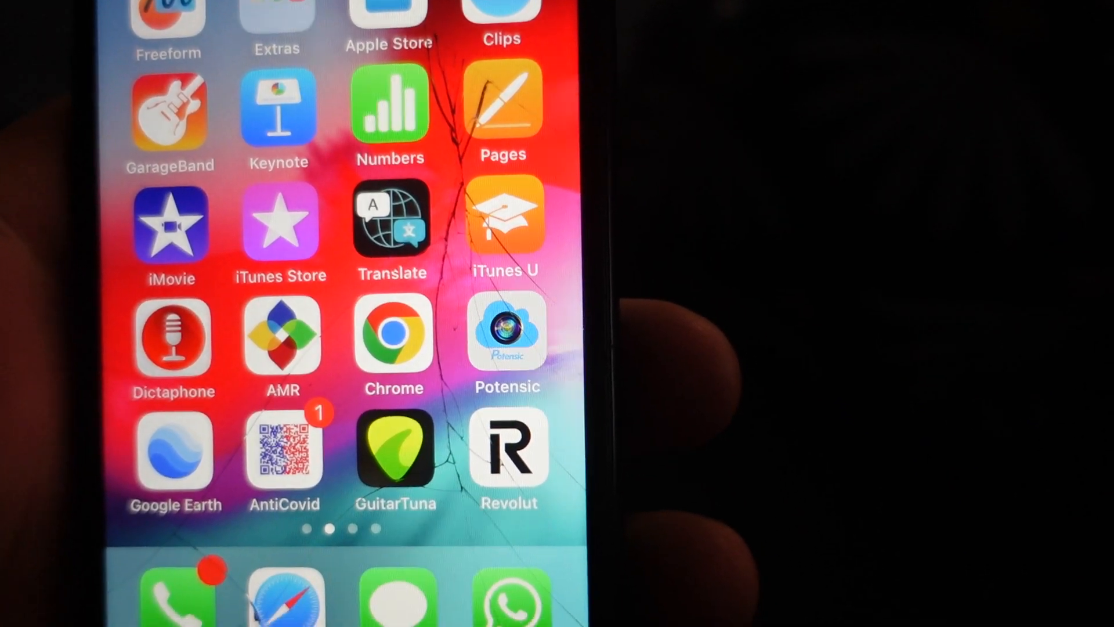
# - Launch GuitarTuna from the iPhone home screen
pyautogui.click(396, 448)
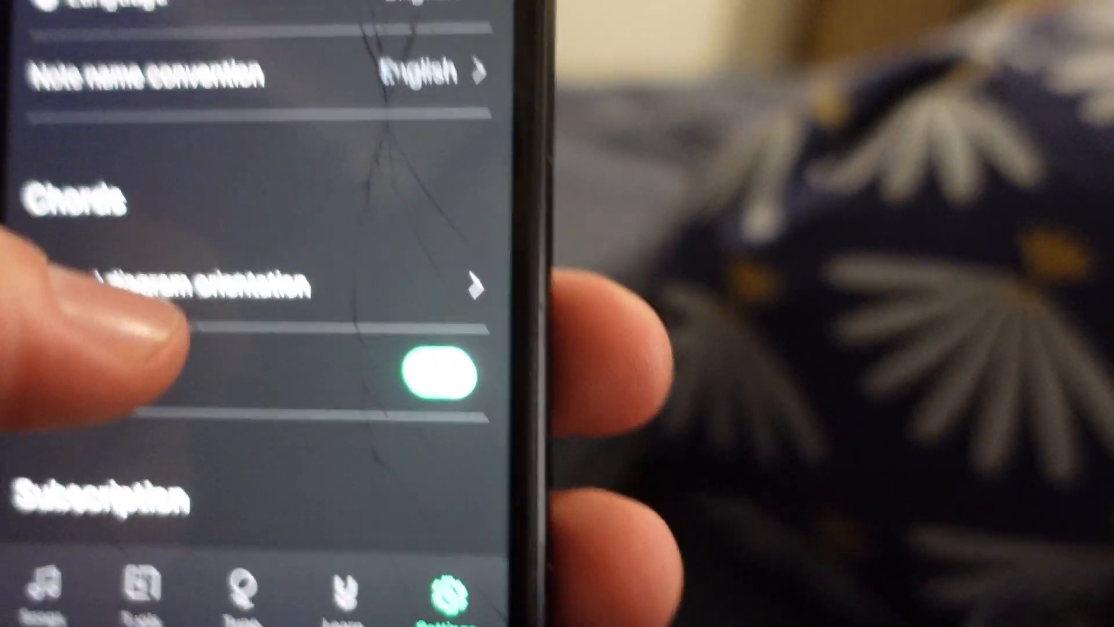
# - Scroll the settings to the Note name convention row, currently English
pyautogui.scroll(3)
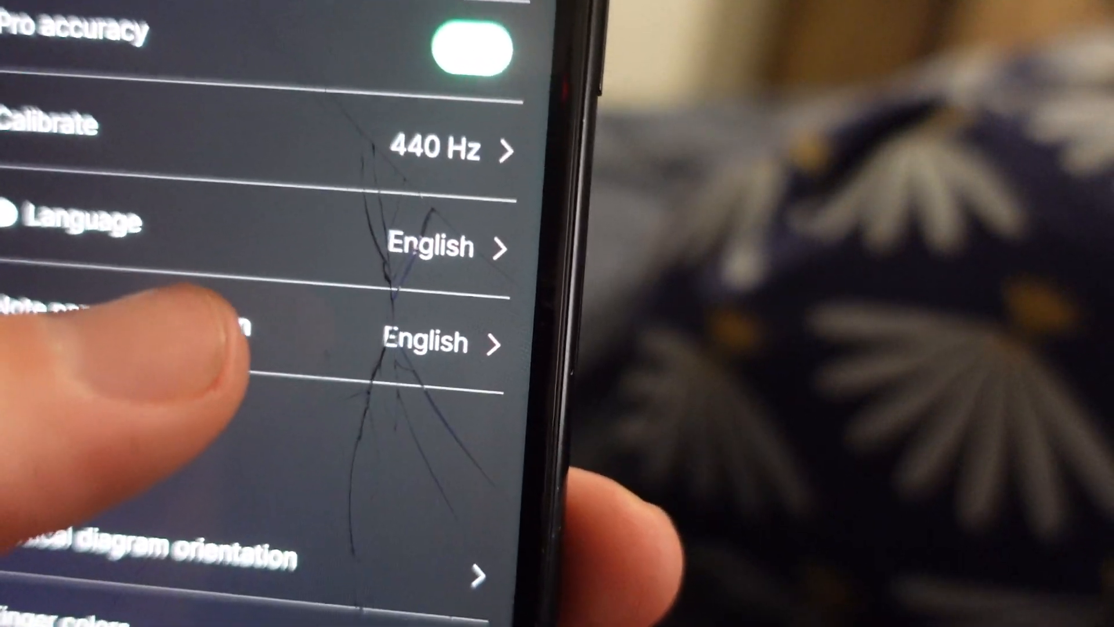